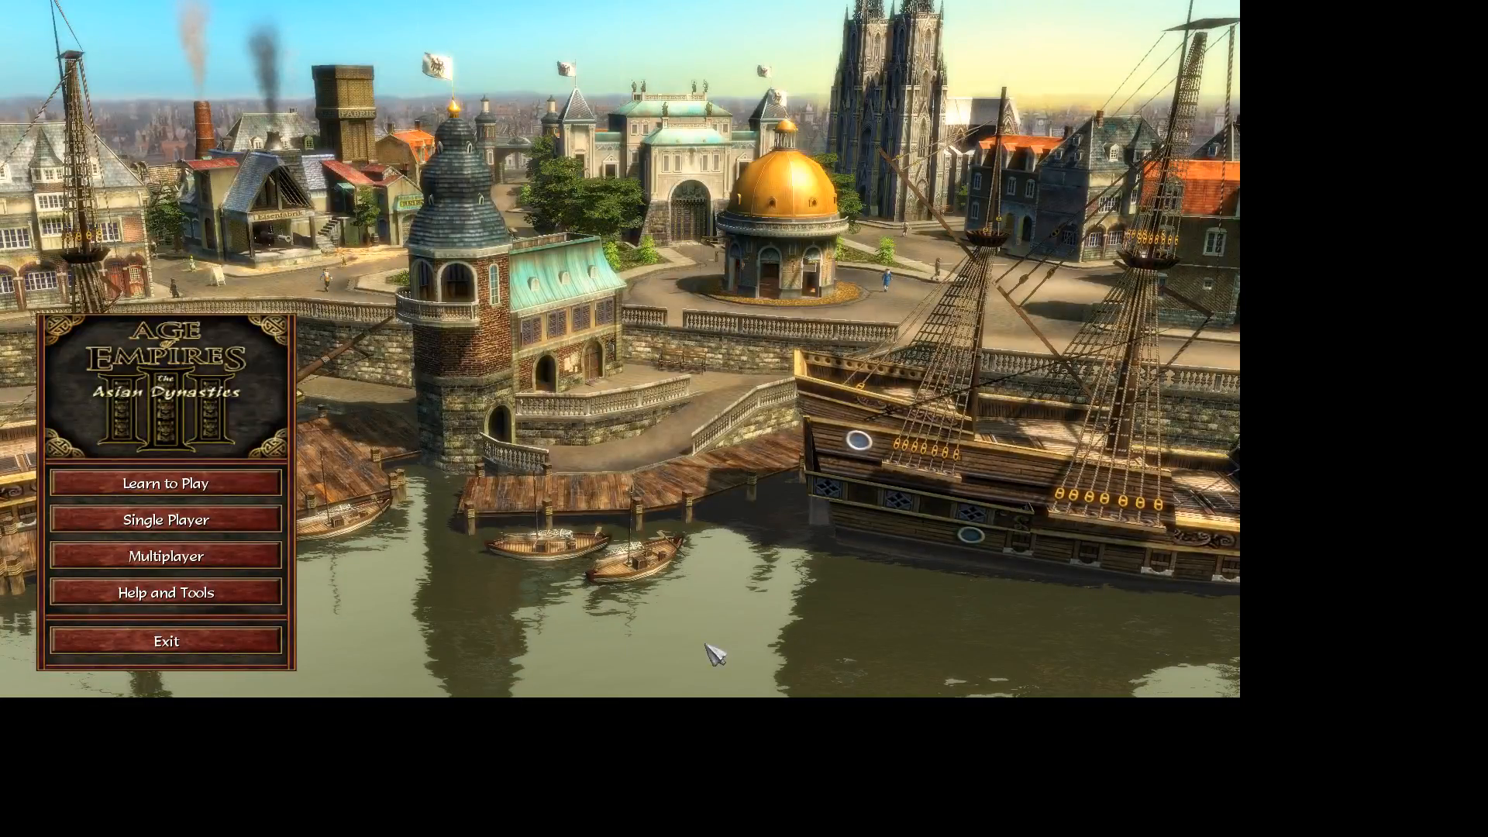
{"action": "mouse_move", "coordinate": [418, 528]}
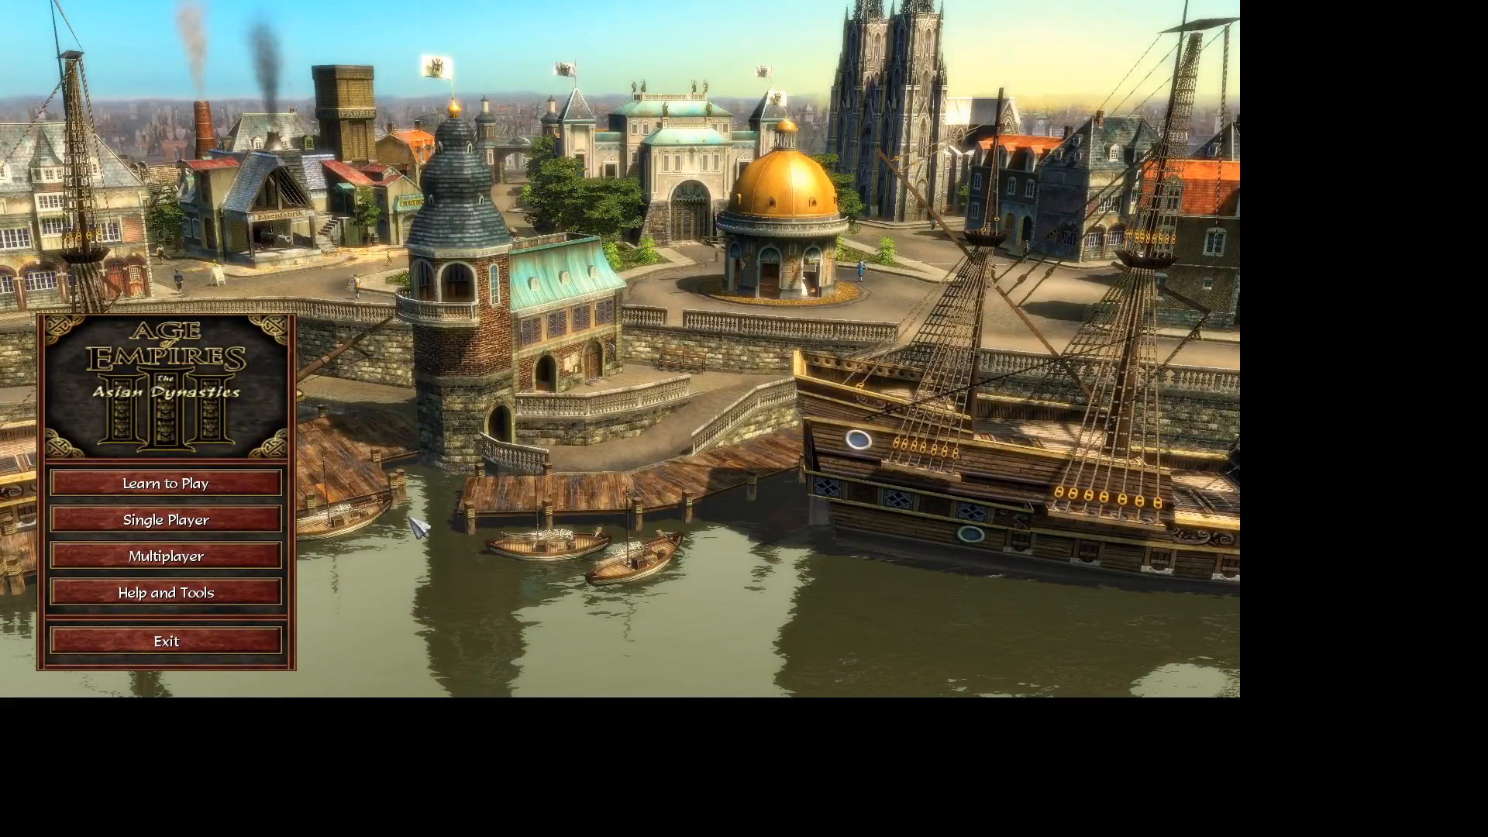
Open the main menu's Help and Tools submenu to reveal the Scenario Editor option
{"action": "left_click", "coordinate": [165, 592]}
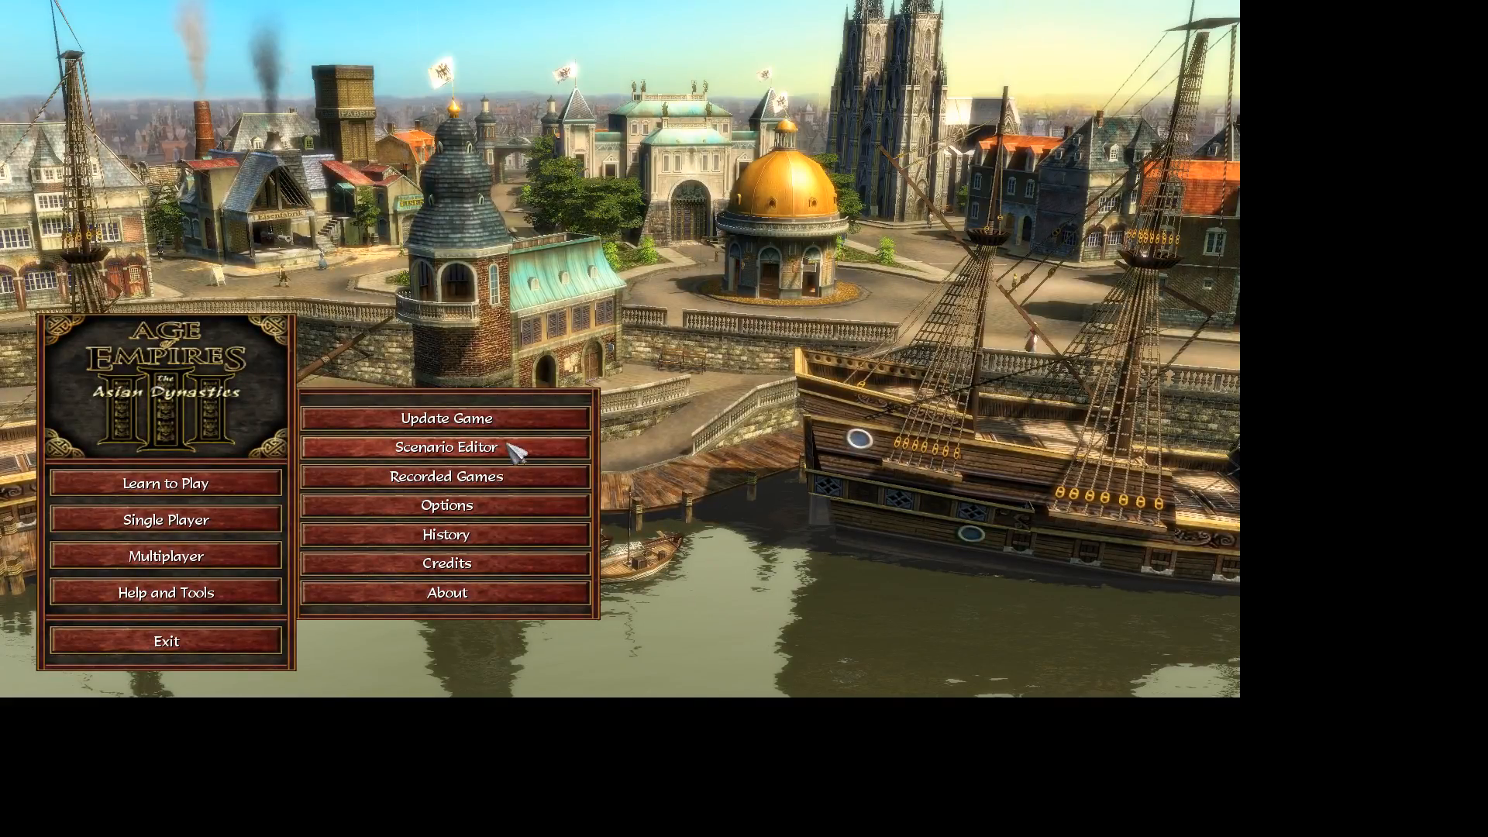
Launch the Scenario Editor on a blank grass map, then browse its Edit and File menus
{"action": "left_click", "coordinate": [445, 447]}
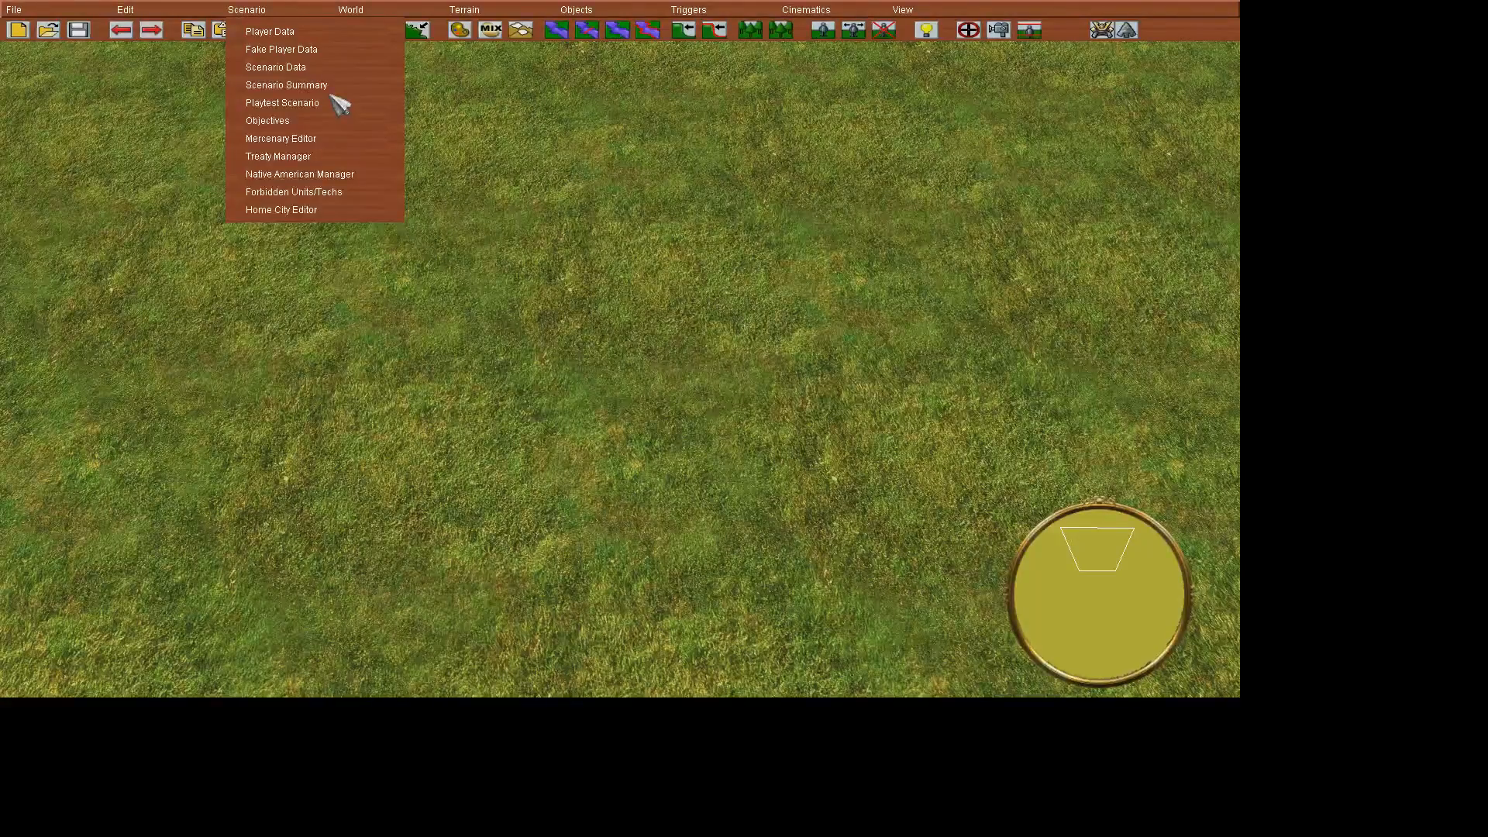
{"action": "left_click", "coordinate": [124, 9]}
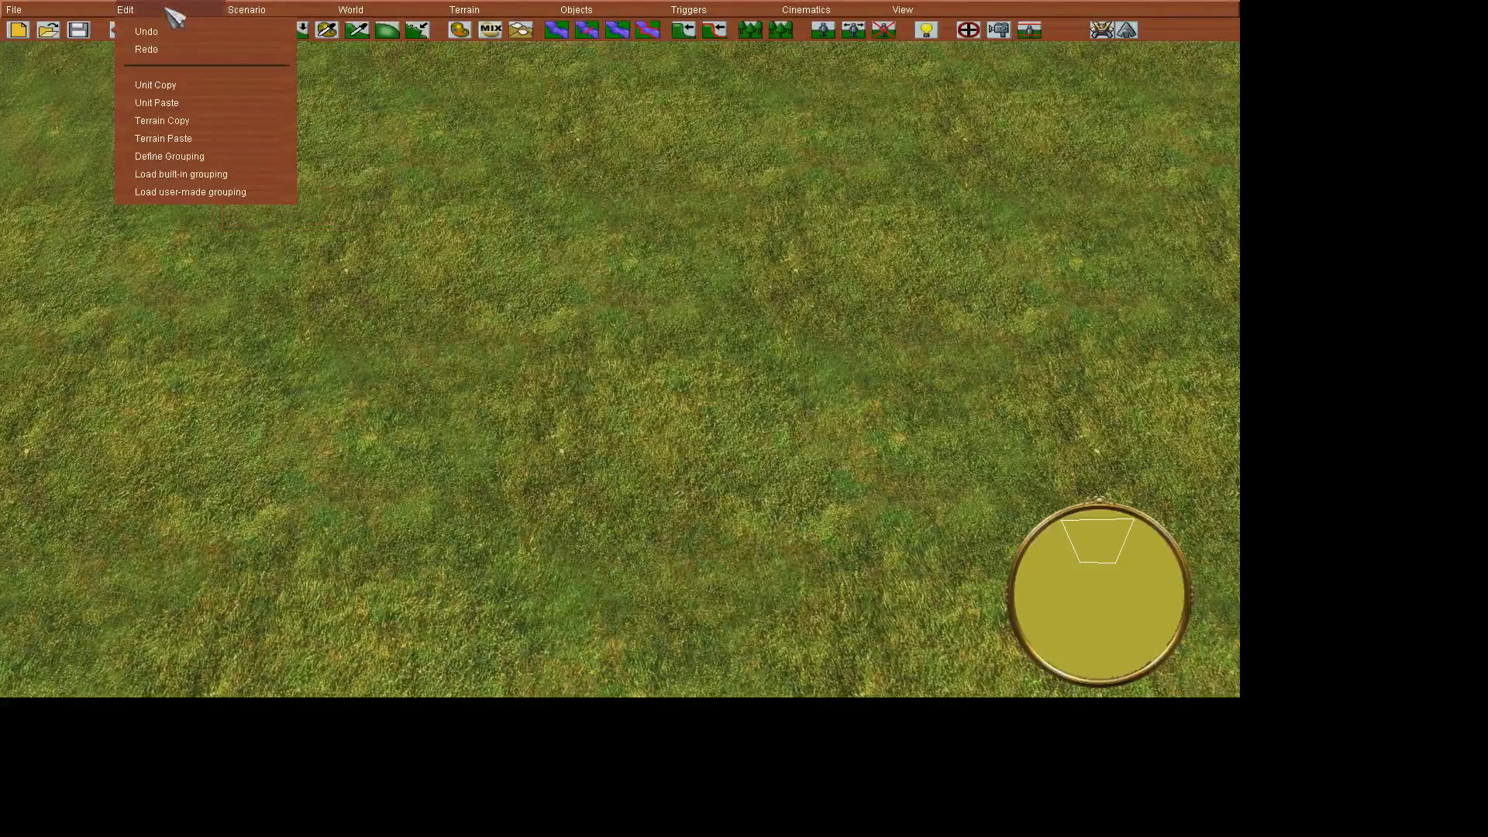
{"action": "left_click", "coordinate": [13, 10]}
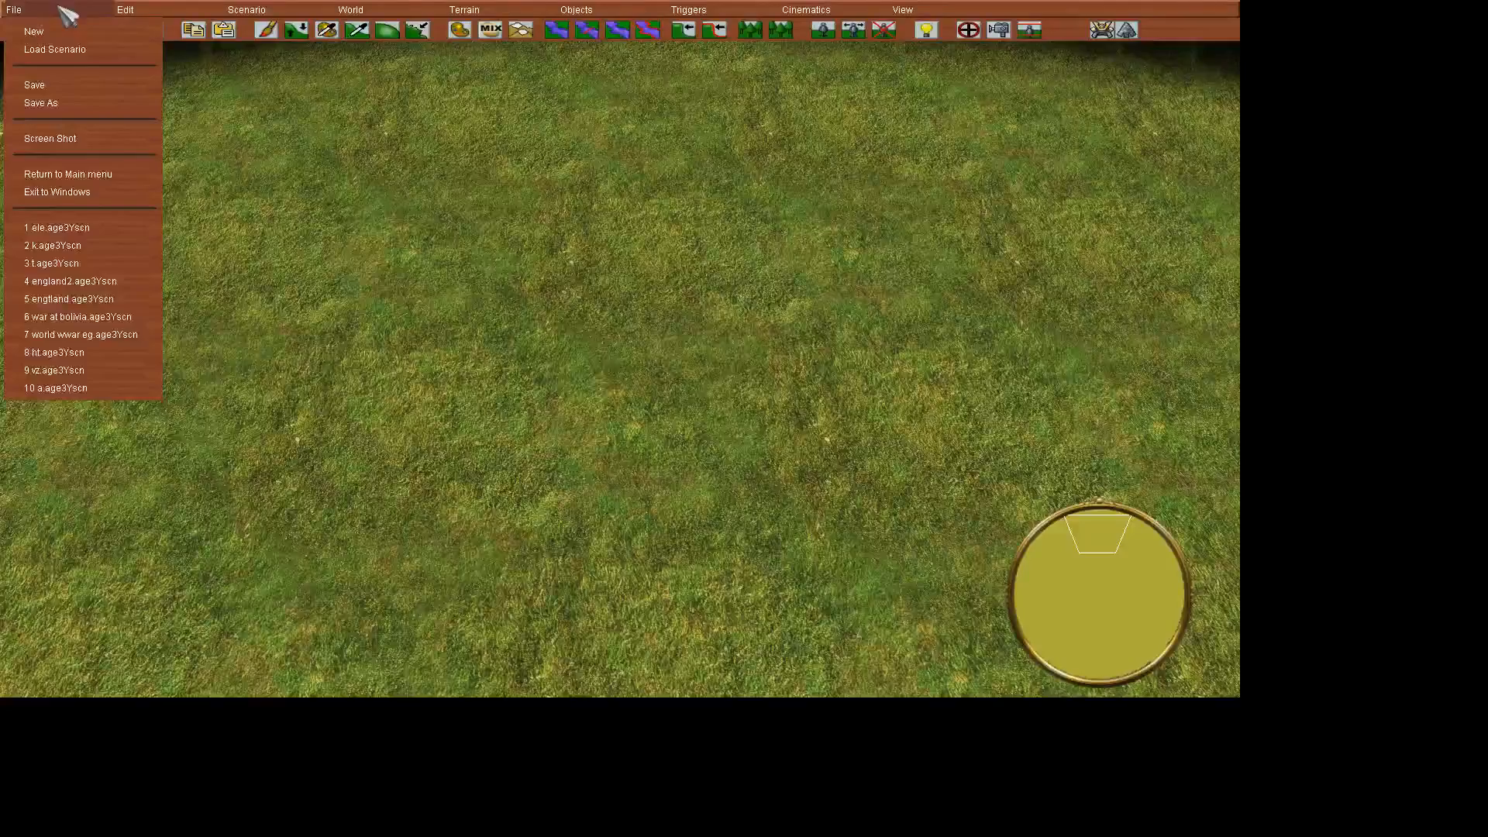